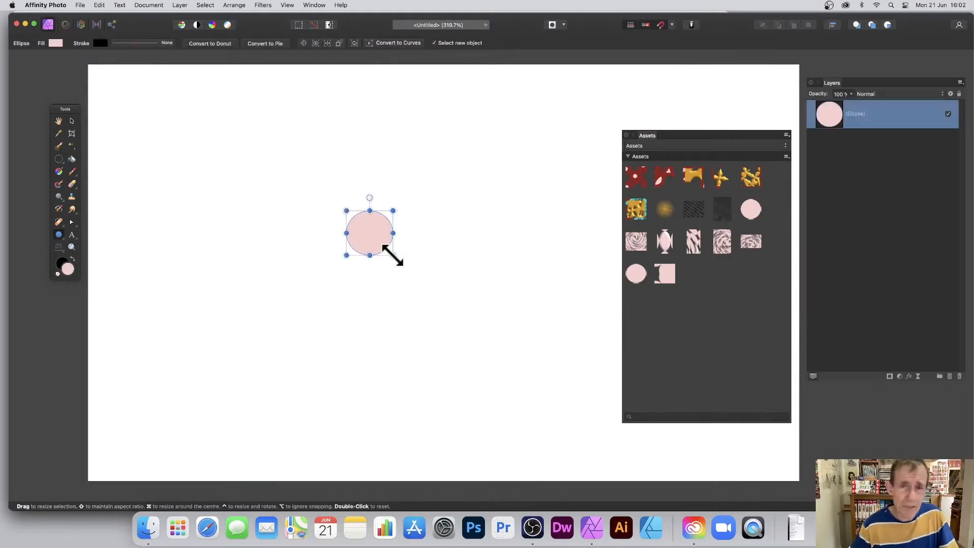
Rasterise the pink circle and create a new pattern layer from it
left_click(179, 5)
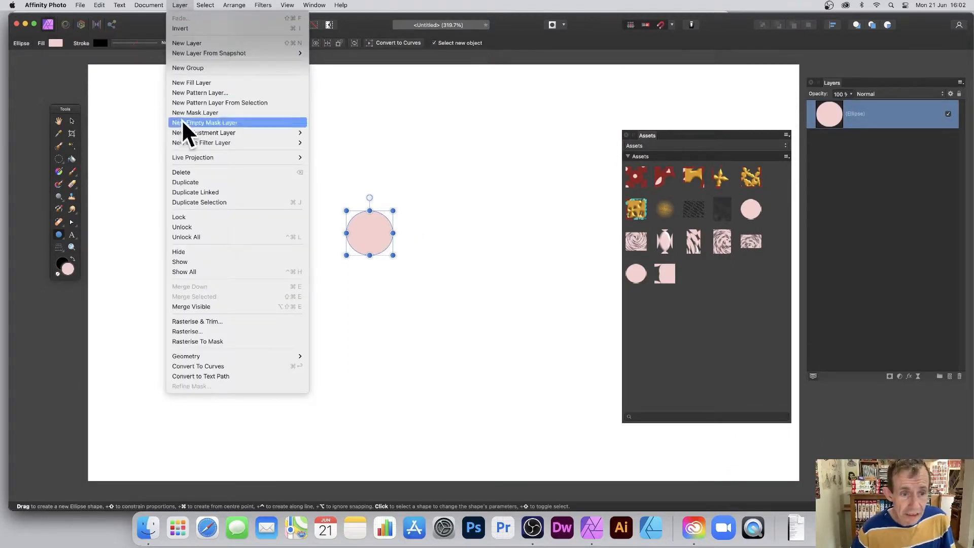
mouse_move(199, 331)
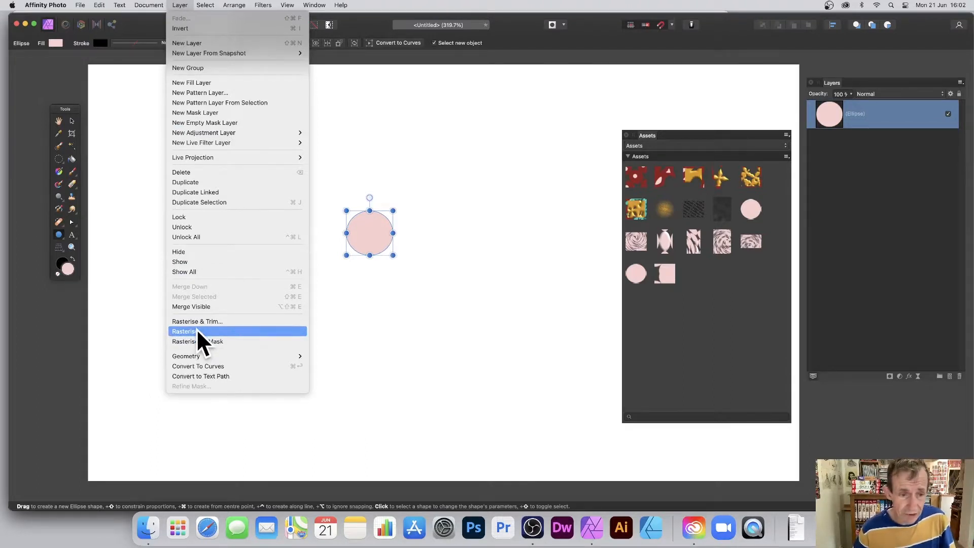
left_click(186, 330)
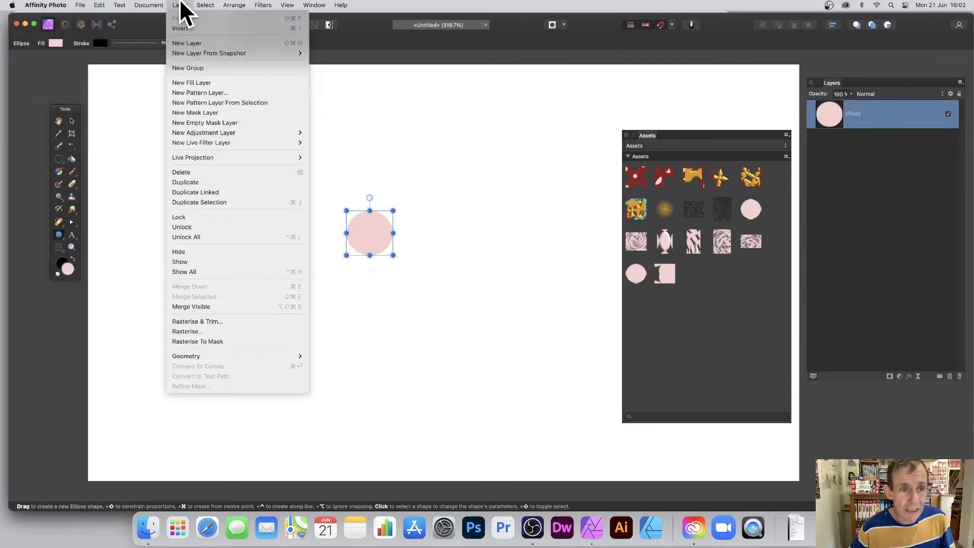
mouse_move(220, 102)
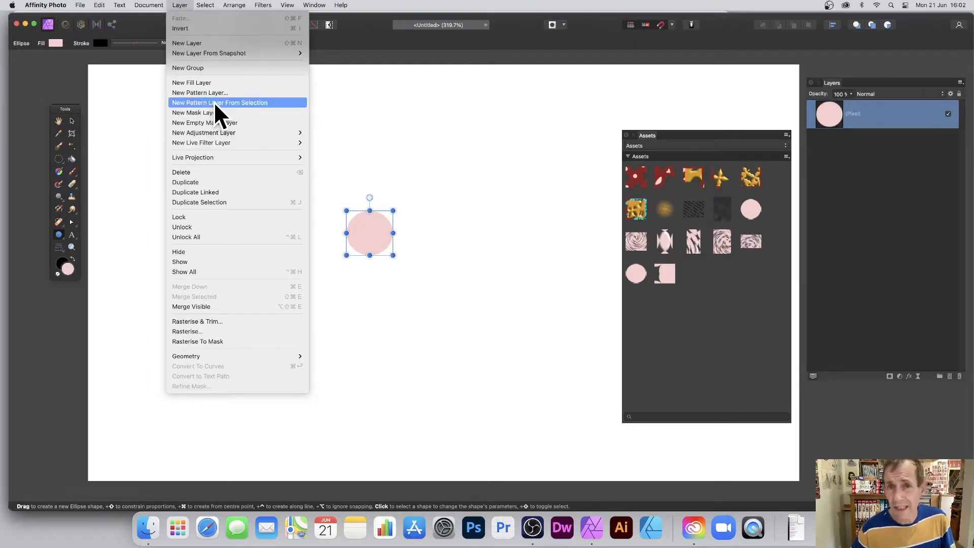
left_click(220, 103)
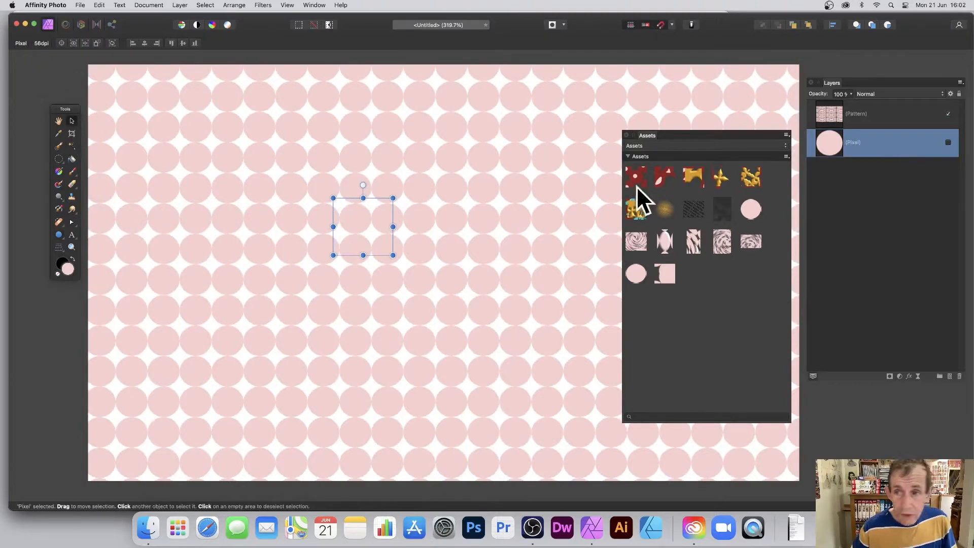
Enable Mirror on the Pattern layer and add the circle to Assets from selection
left_click(869, 113)
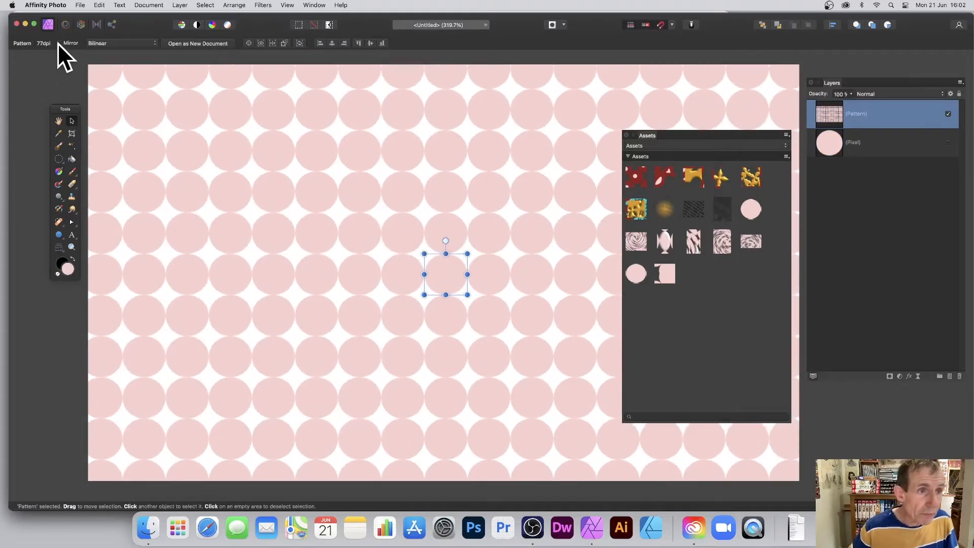
left_click(59, 43)
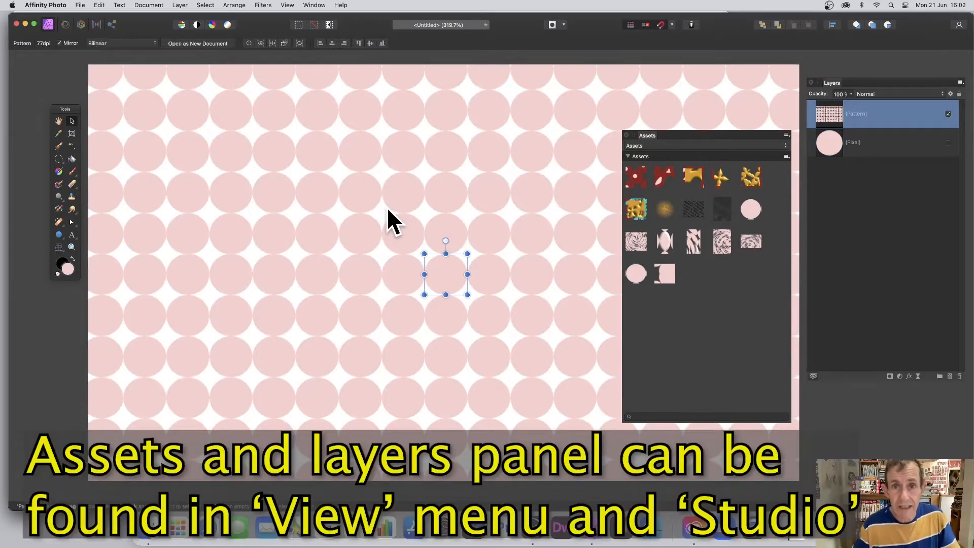
mouse_move(137, 65)
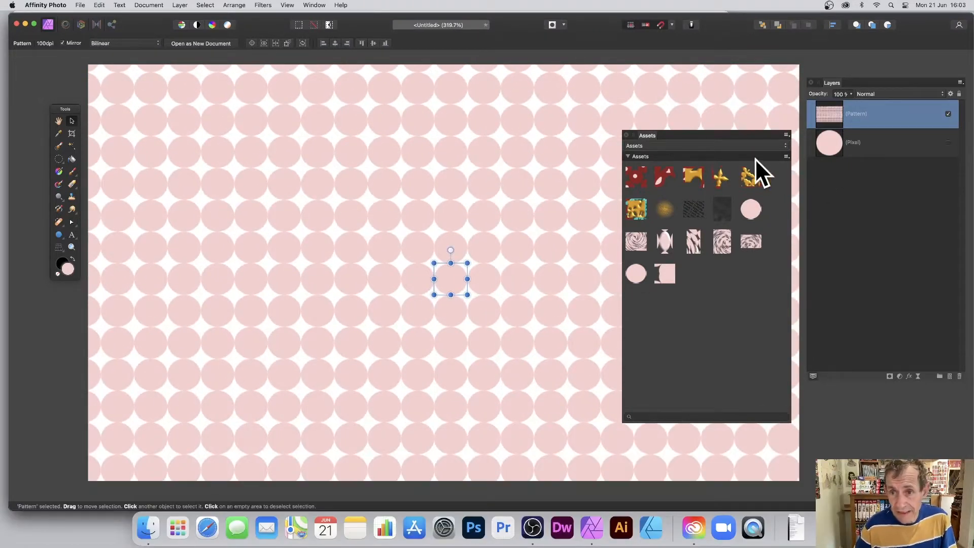
mouse_move(792, 173)
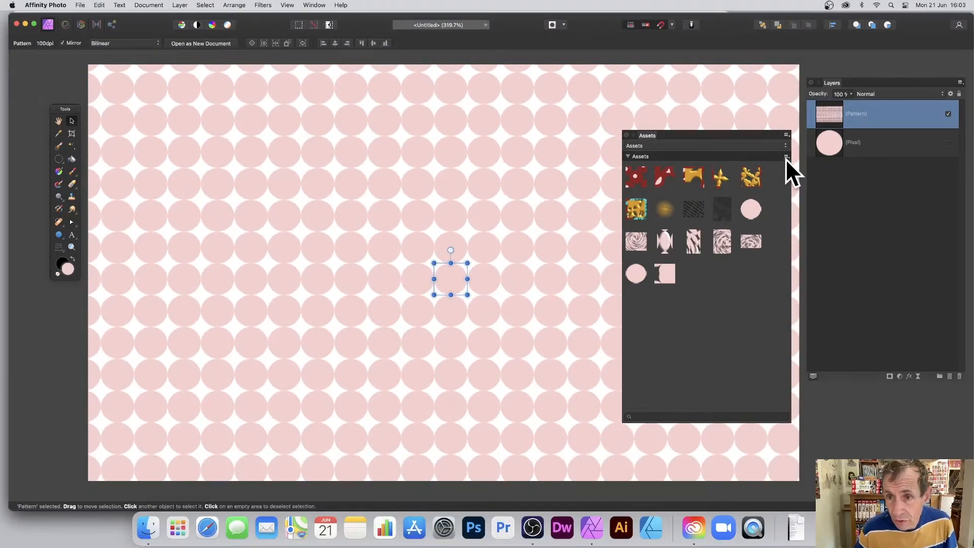
left_click(786, 157)
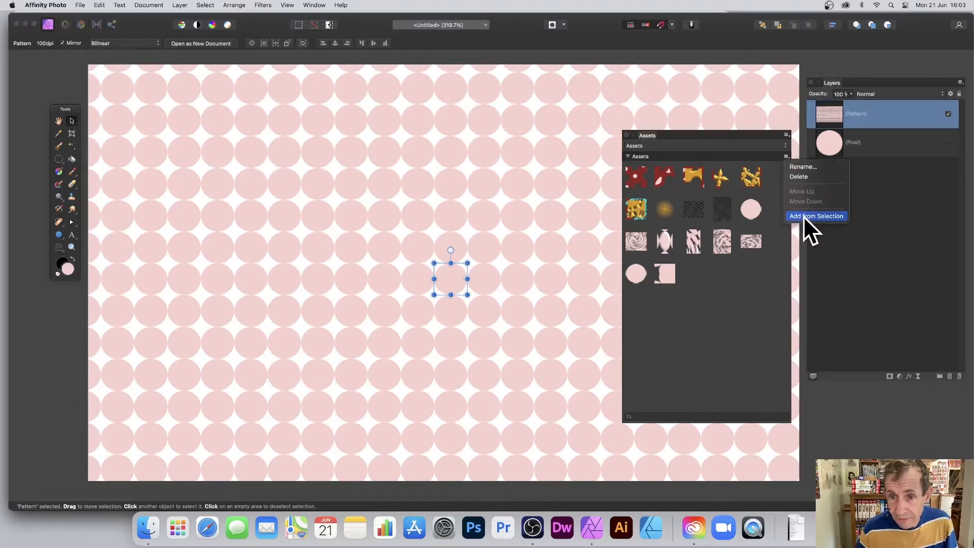
left_click(816, 215)
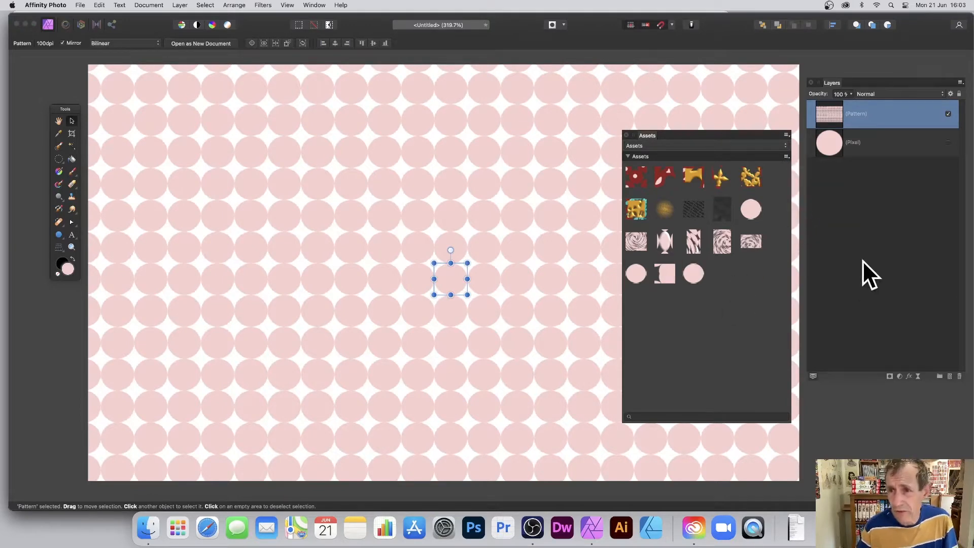
mouse_move(925, 394)
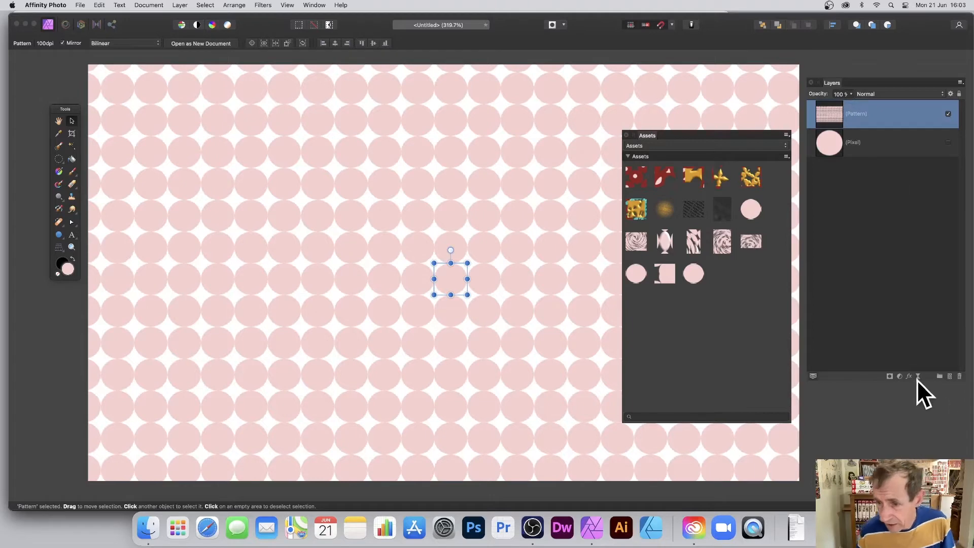
mouse_move(916, 385)
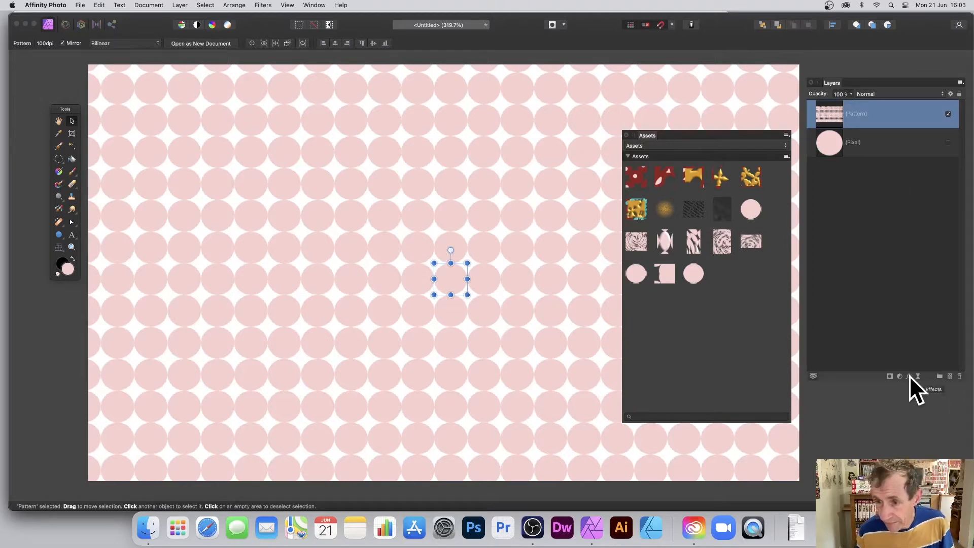
Apply a 3D layer effect to the pattern circles and add the result to Assets
left_click(907, 377)
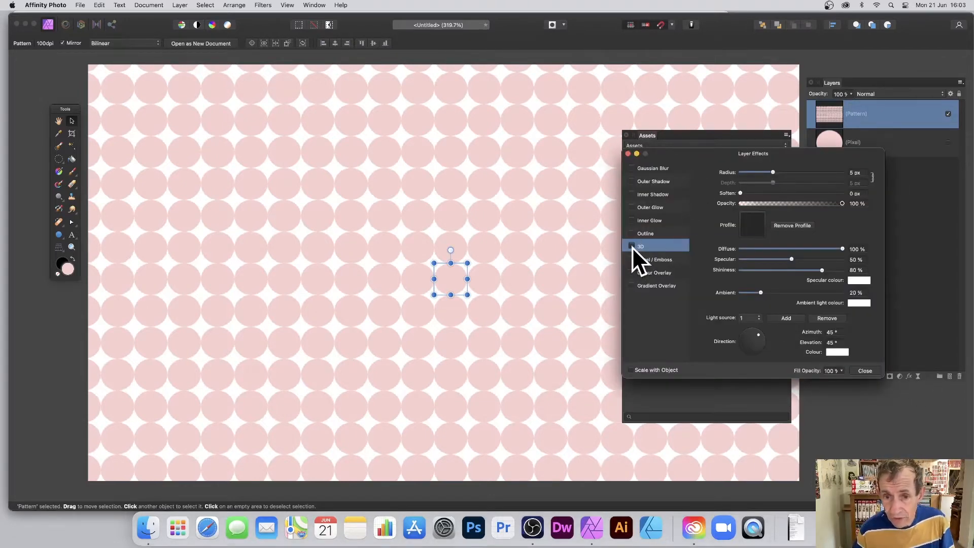
left_click(631, 245)
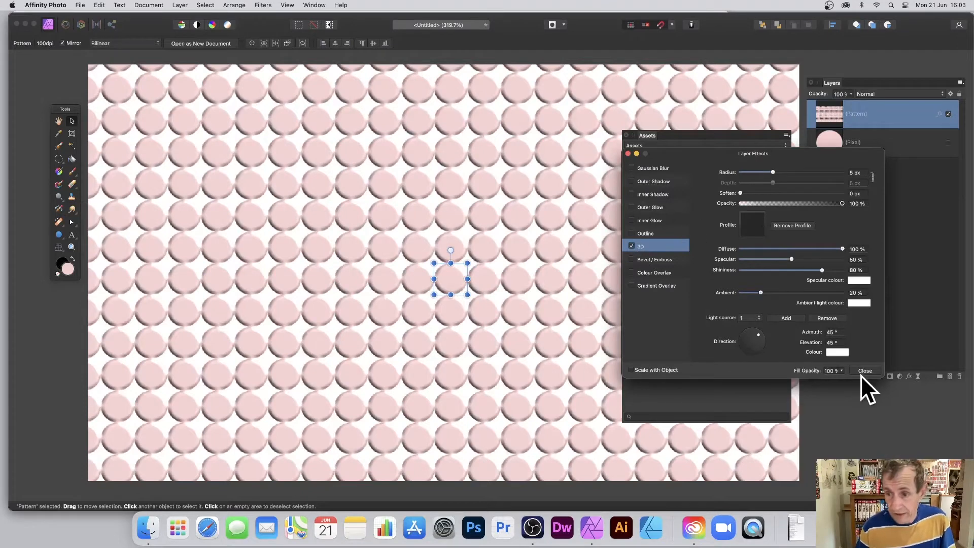
left_click(864, 370)
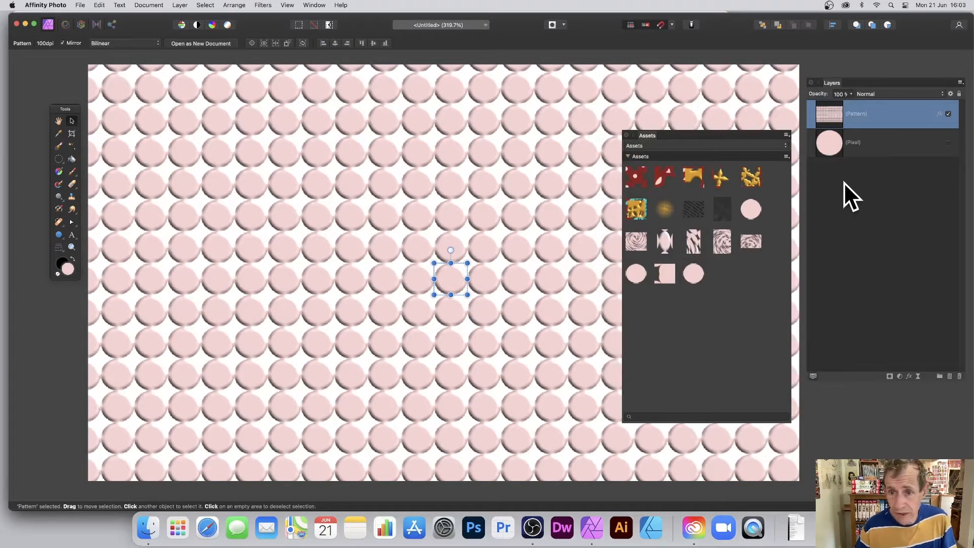
left_click(785, 156)
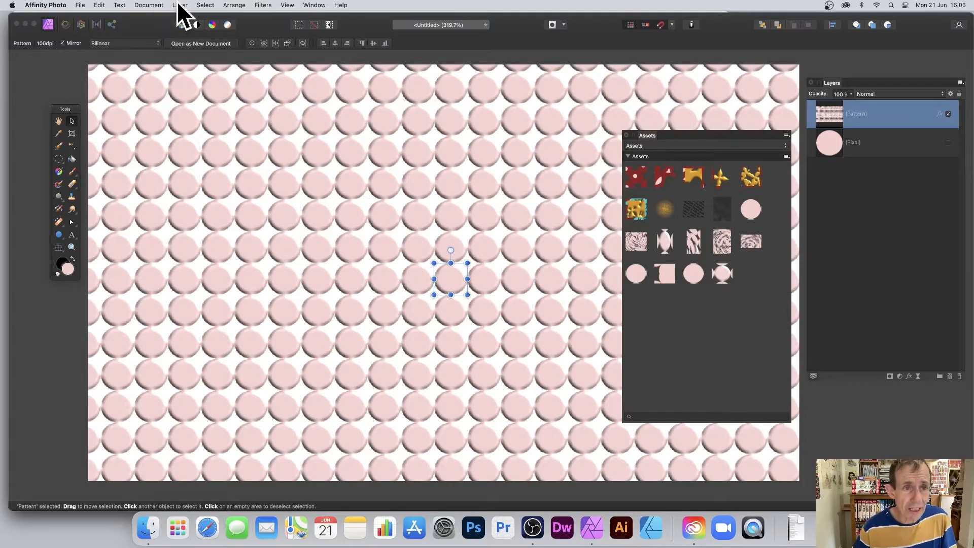
Add a Live Twirl filter to the pattern and raise its angle into a spiral
left_click(180, 5)
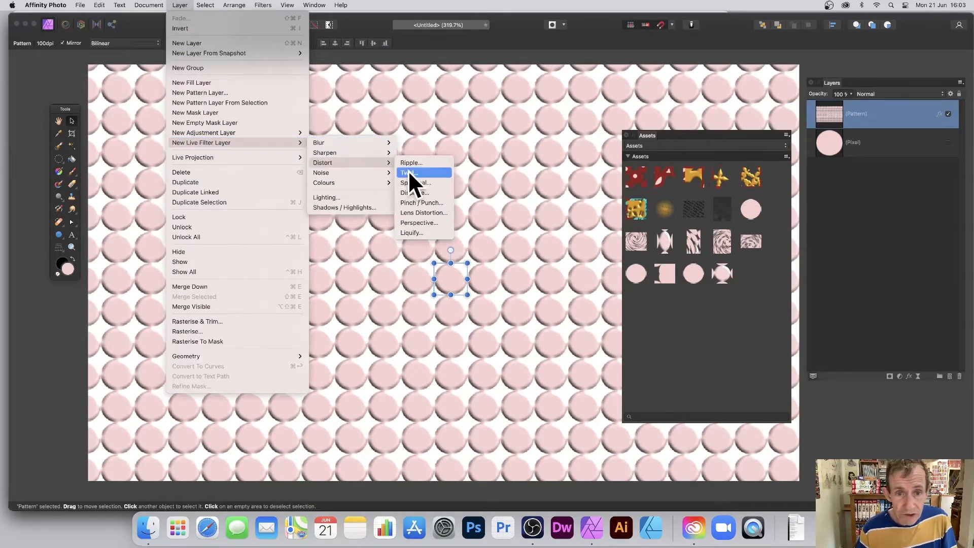
left_click(408, 173)
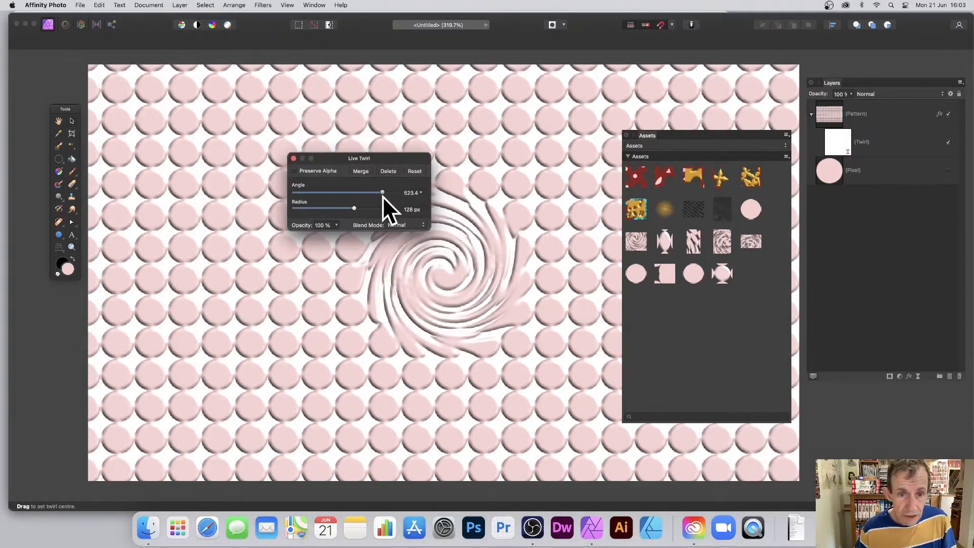
left_click_drag(354, 208, 387, 208)
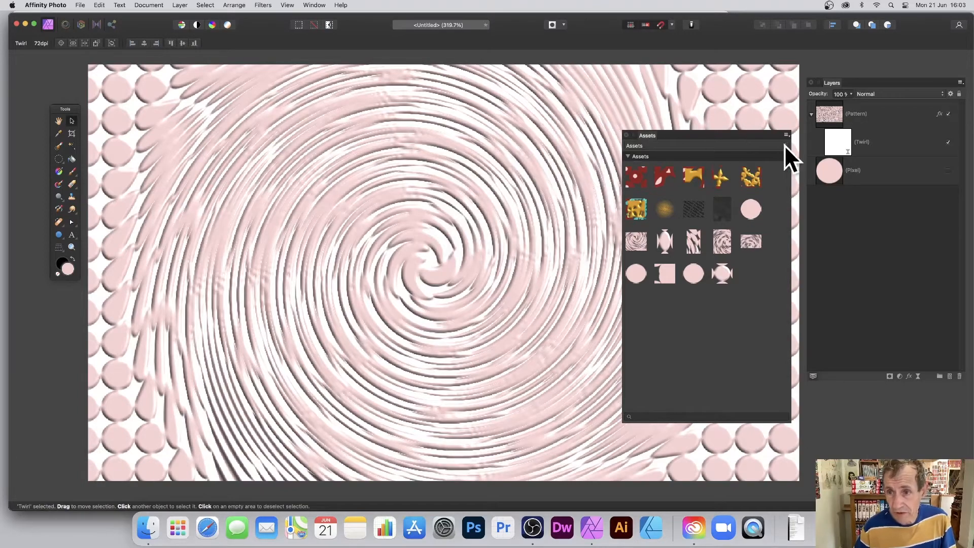
Save the swirled design to Assets and reselect the twirled pattern layer
left_click(785, 157)
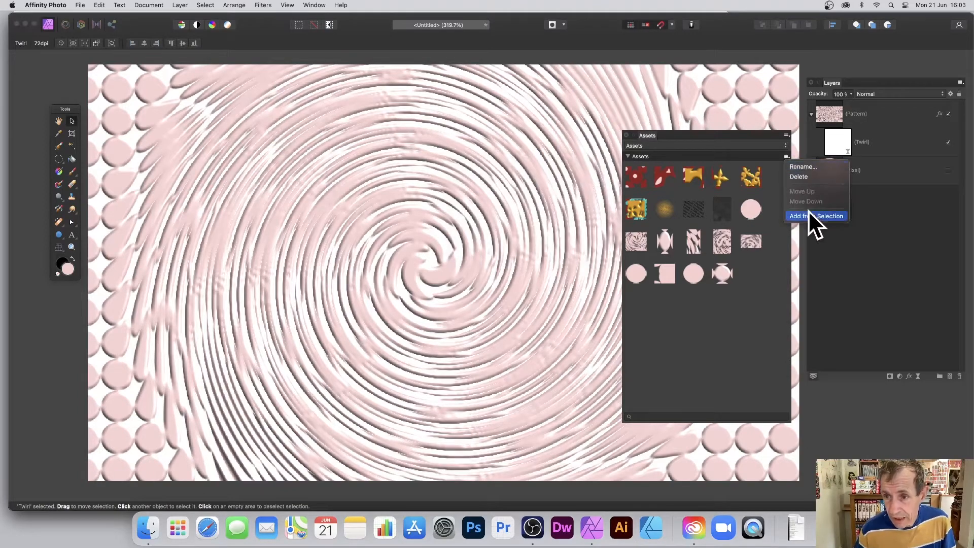
left_click(815, 215)
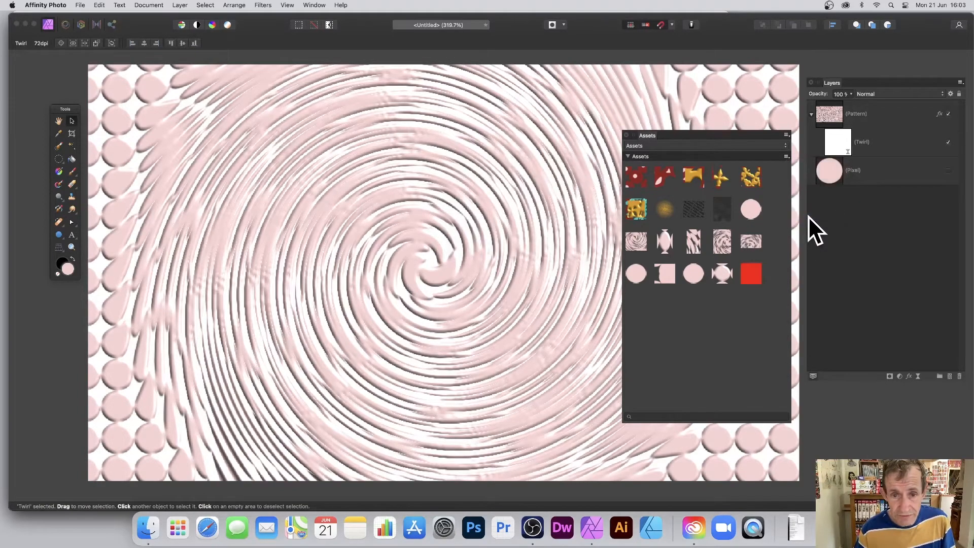
mouse_move(823, 223)
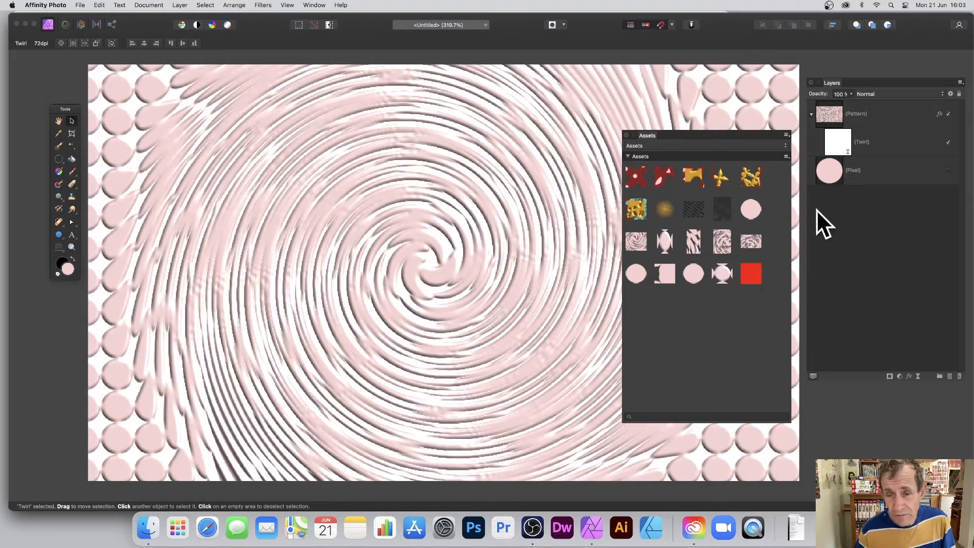
mouse_move(864, 124)
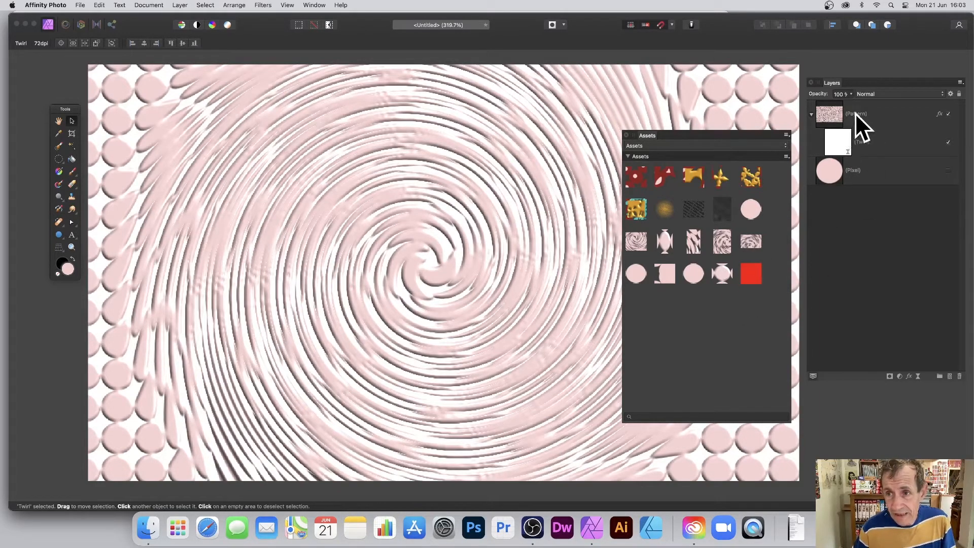
left_click(856, 114)
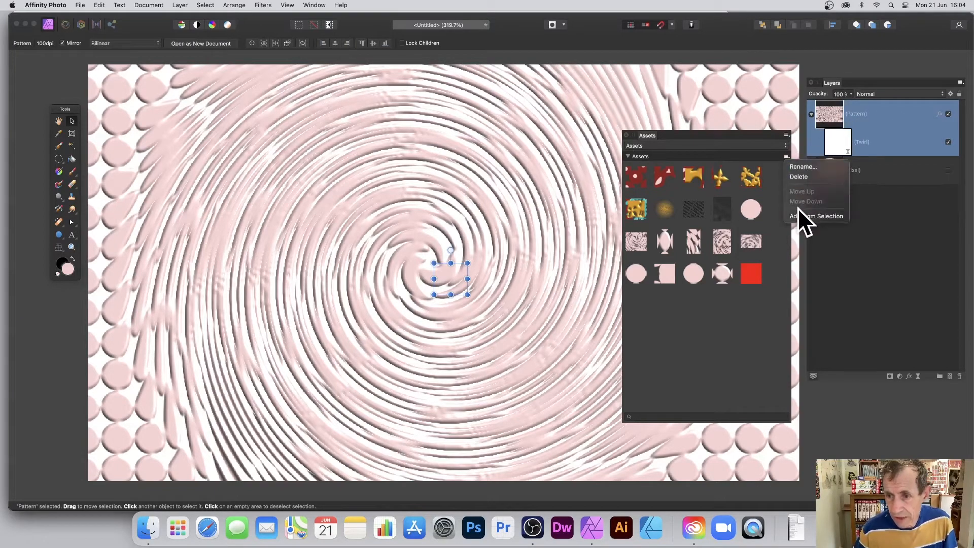
Add the twirled pattern to Assets and reopen the live twirl's settings
left_click(817, 215)
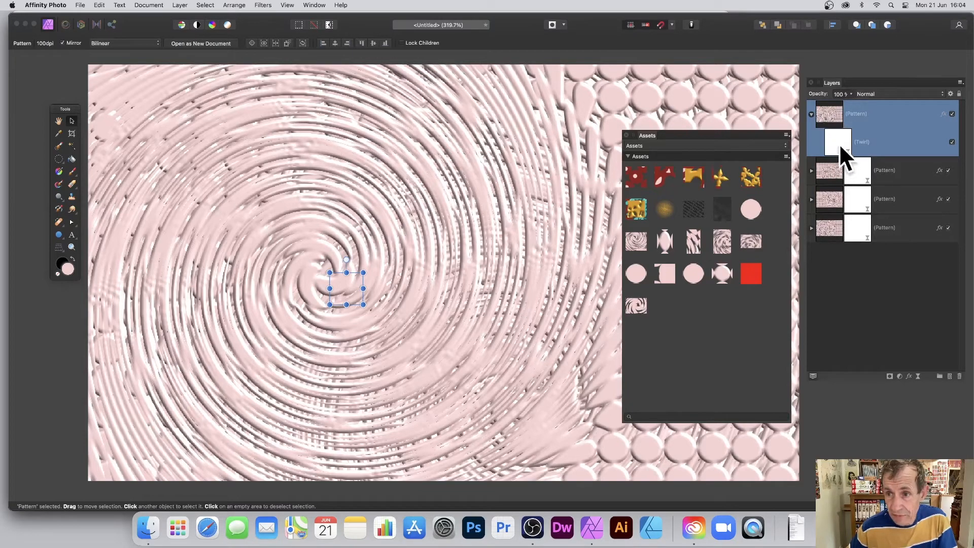
left_click(862, 142)
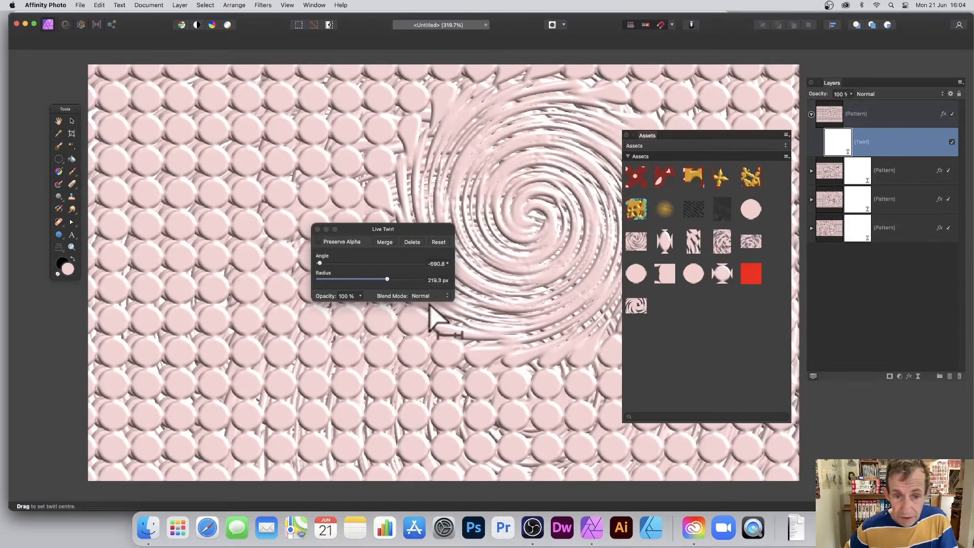
Set the live twirl's blend mode to Difference, turning the circles black
left_click(430, 295)
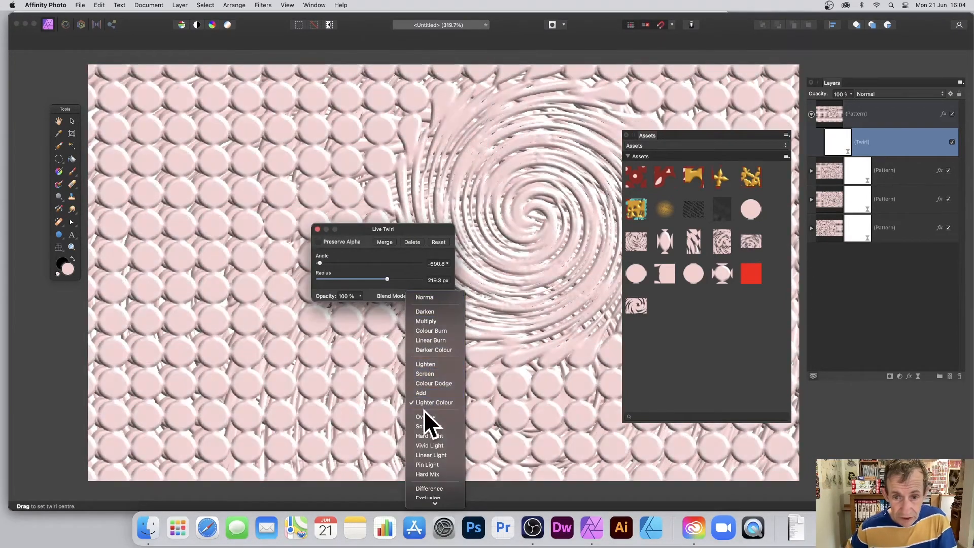
left_click(425, 416)
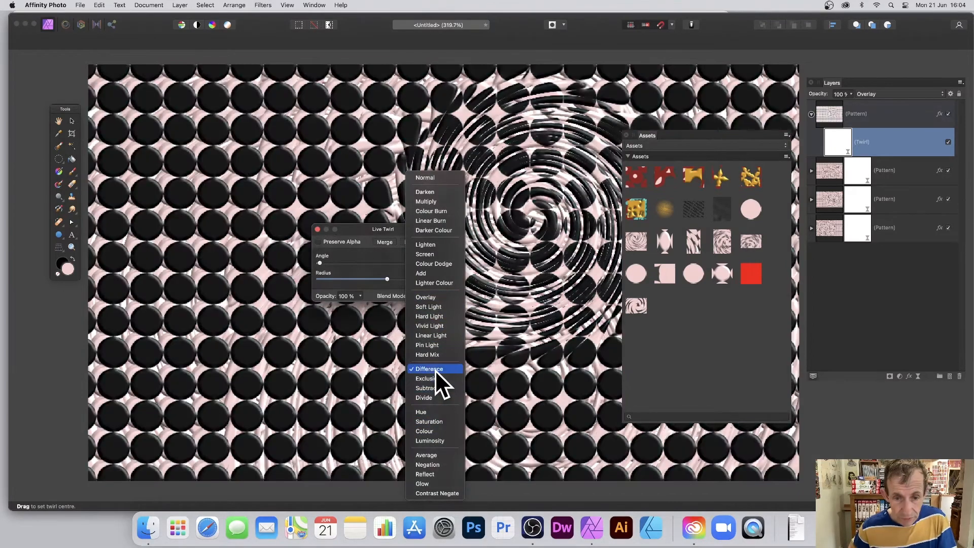
left_click(430, 369)
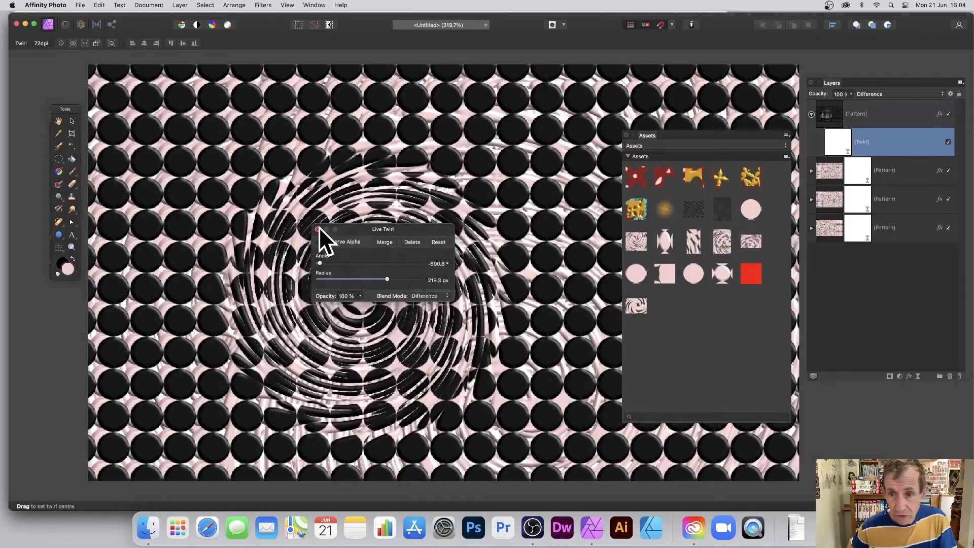
Select the pattern layer and save the dark design to Assets from selection
left_click(859, 114)
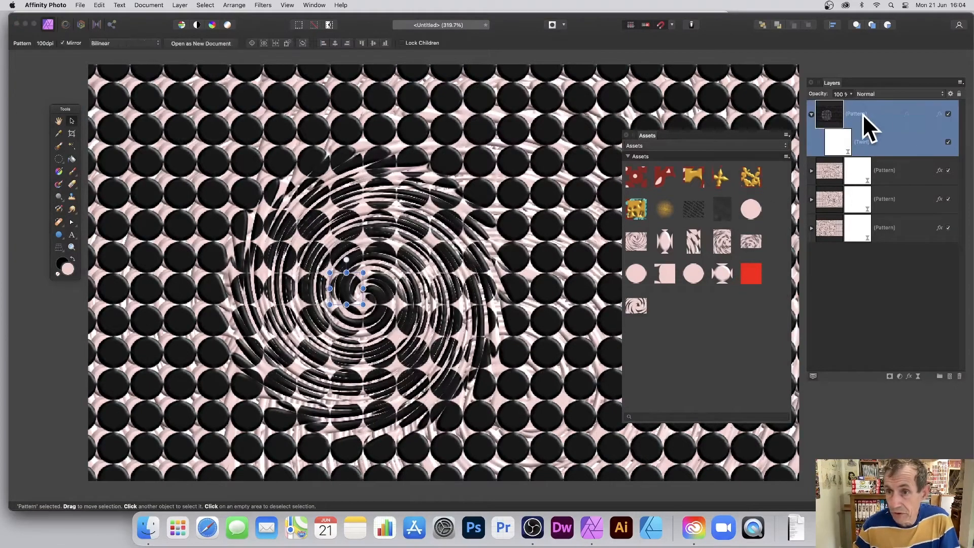
mouse_move(789, 152)
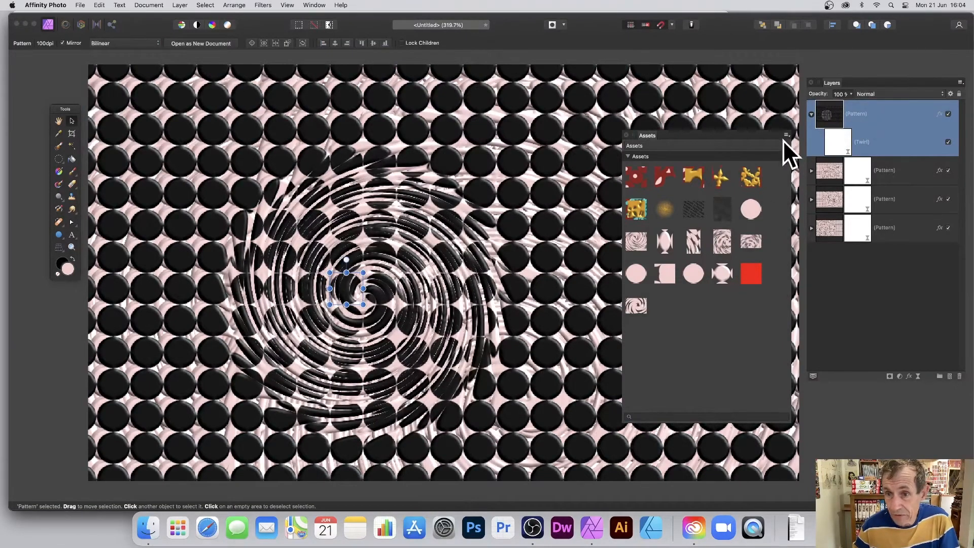
left_click(785, 145)
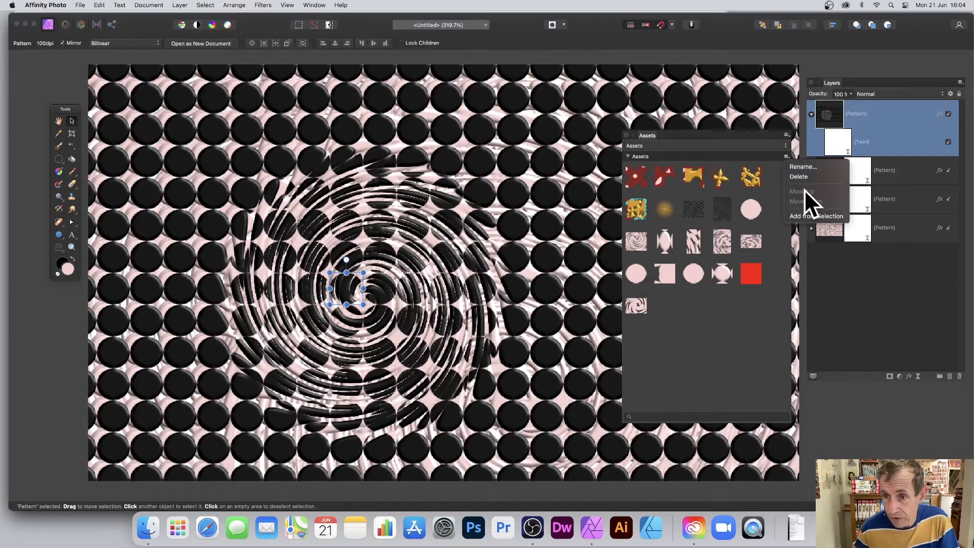
left_click(816, 215)
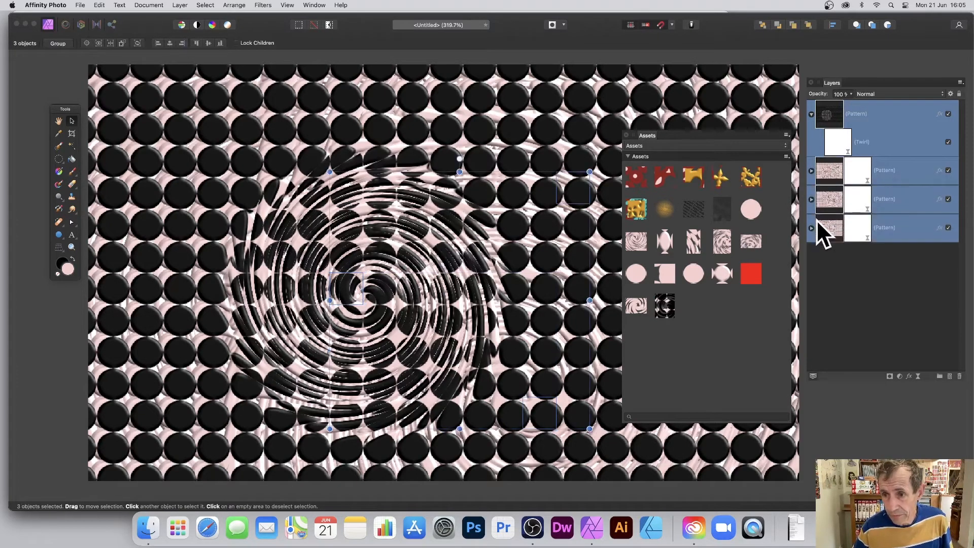
Merge the pattern layers into one and adjust a Live Twirl on the merged layer
left_click(180, 5)
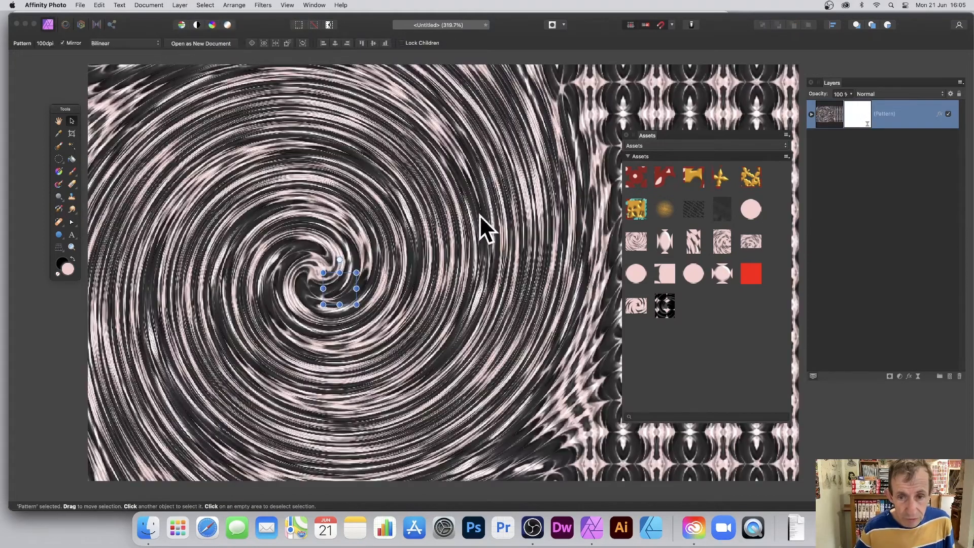
left_click(812, 114)
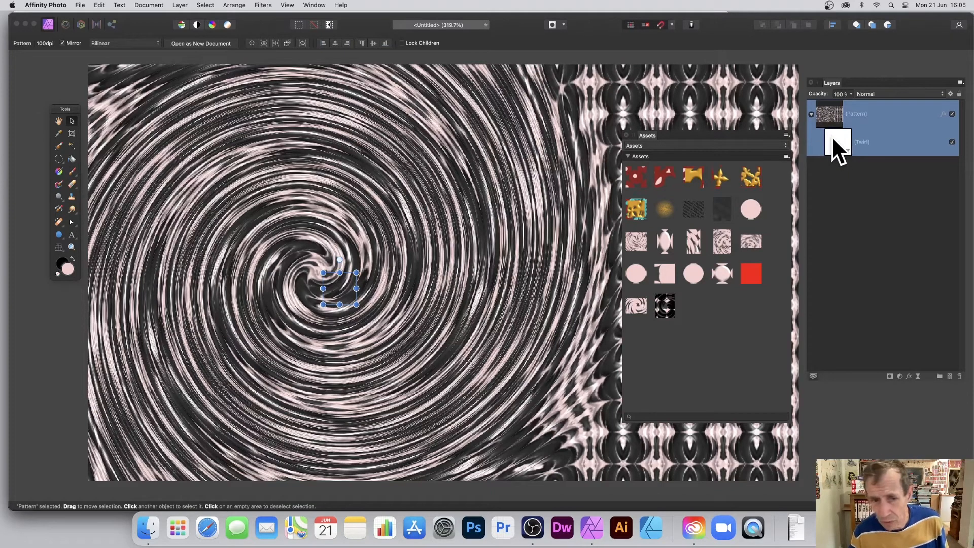
left_click(862, 142)
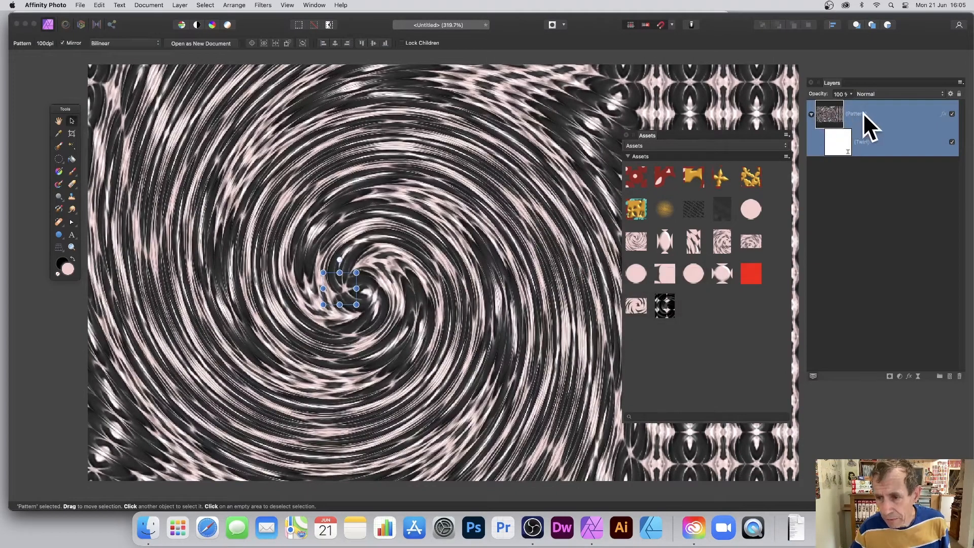
mouse_move(909, 382)
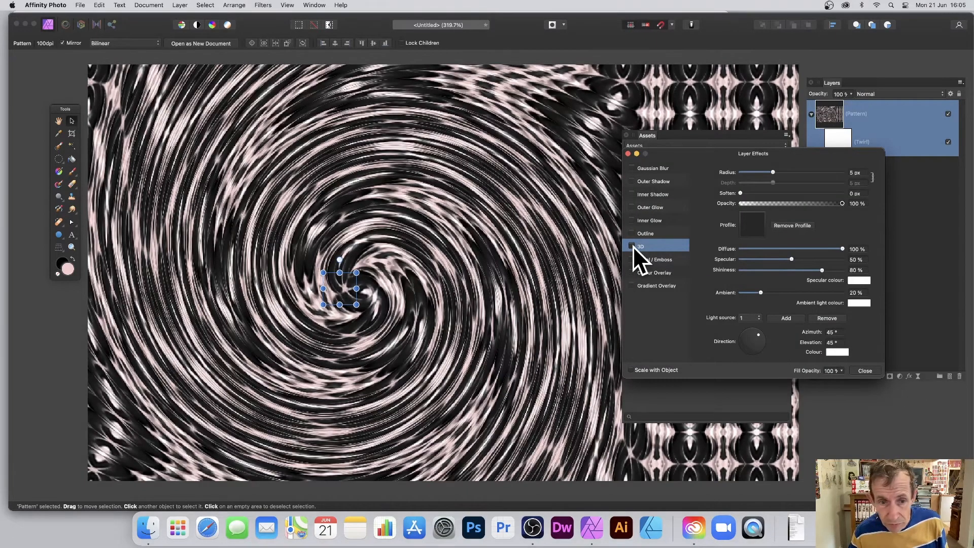
Enable 3D, a slight Gaussian Blur and an Outer Shadow with adjusted offset
left_click(632, 245)
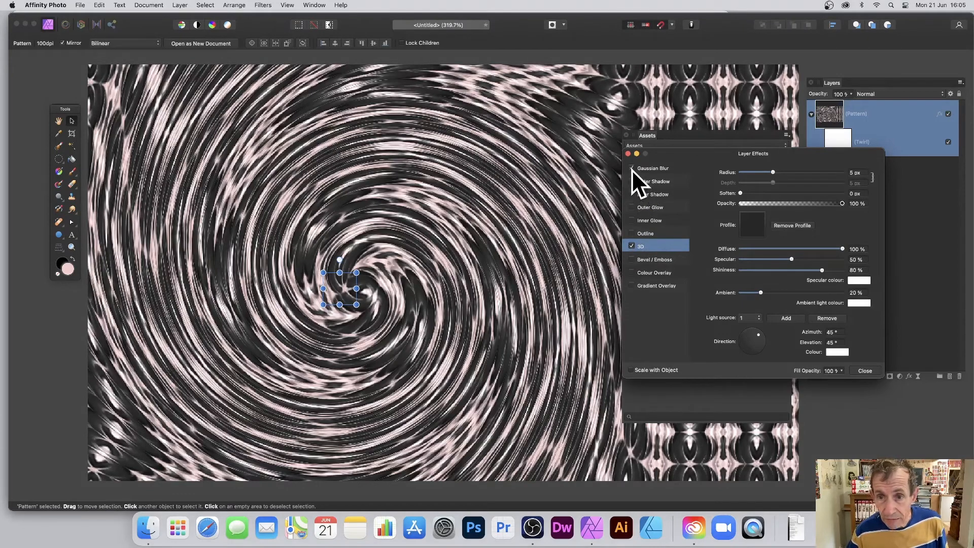
left_click(632, 167)
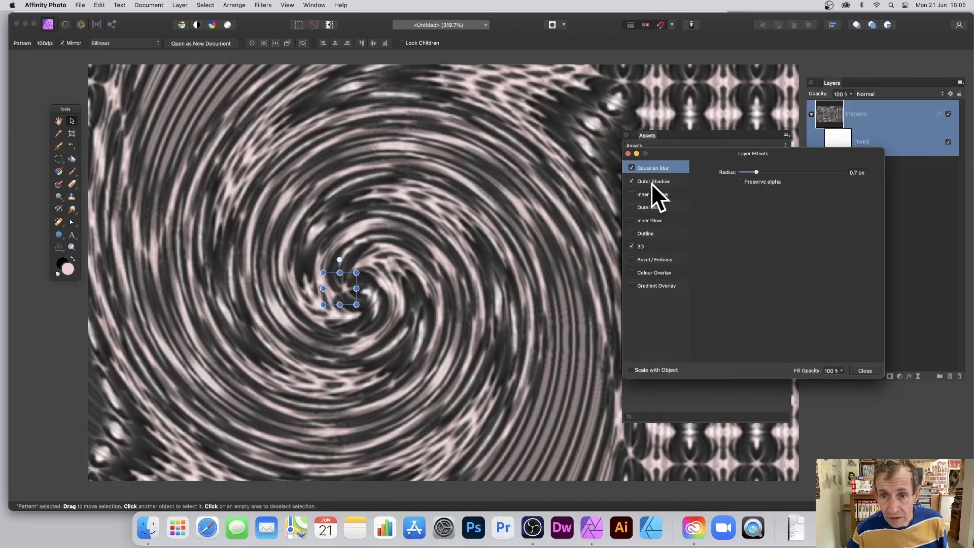
left_click(652, 180)
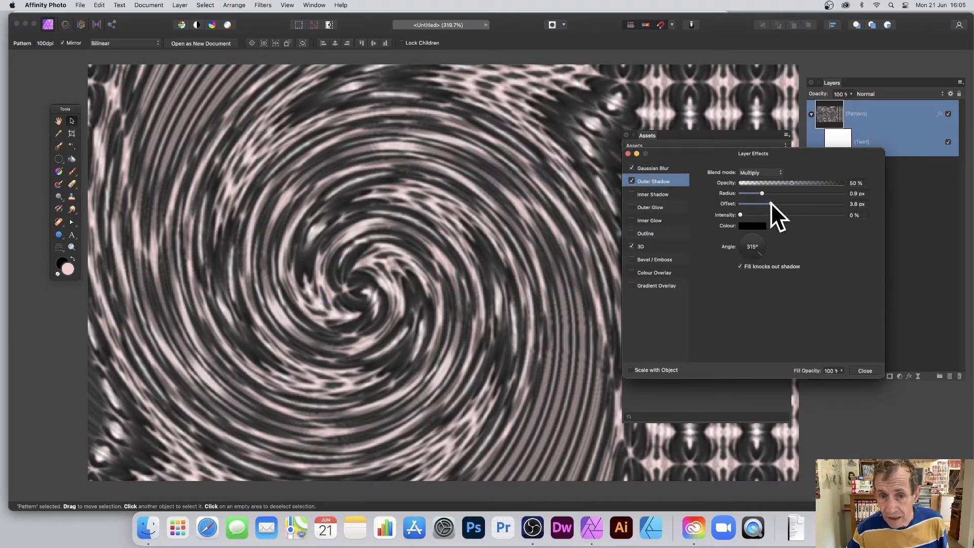
left_click(863, 370)
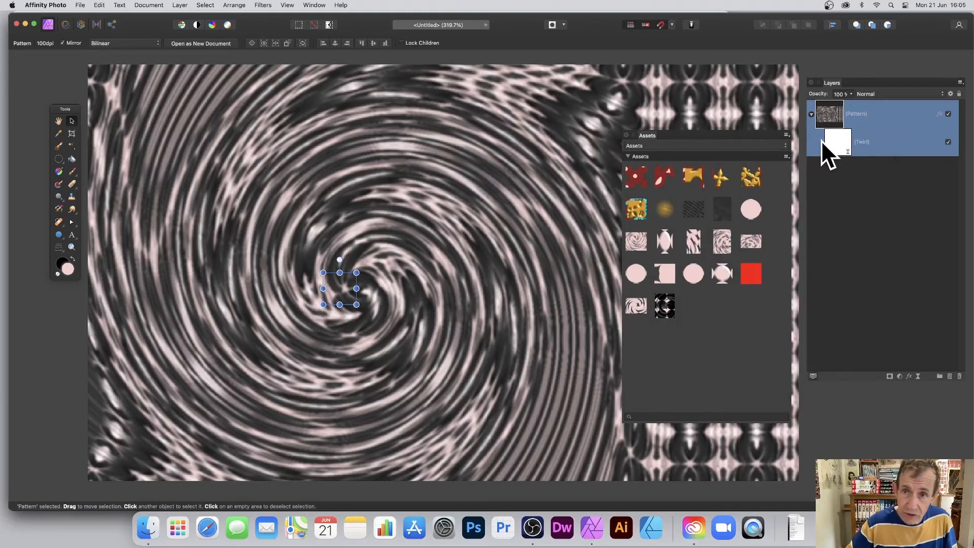
mouse_move(600, 161)
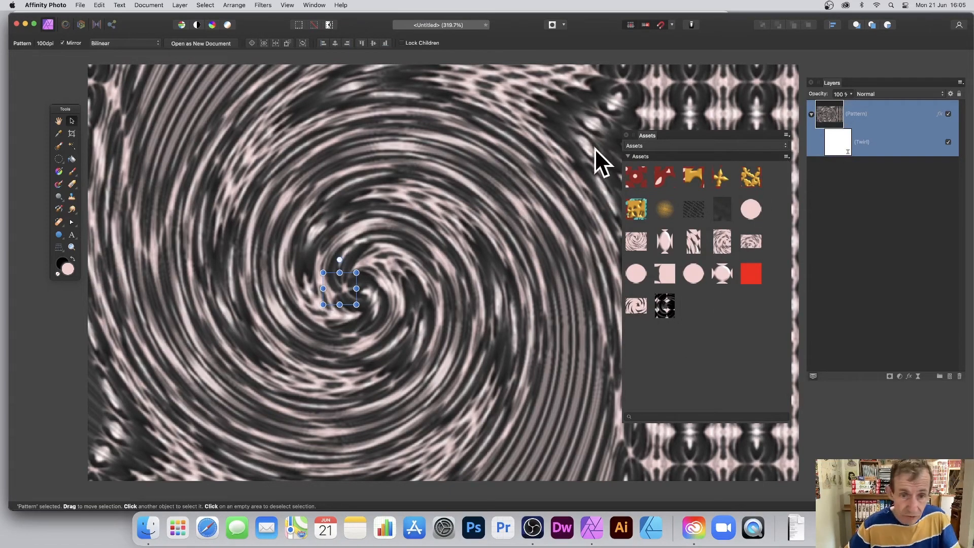
mouse_move(789, 167)
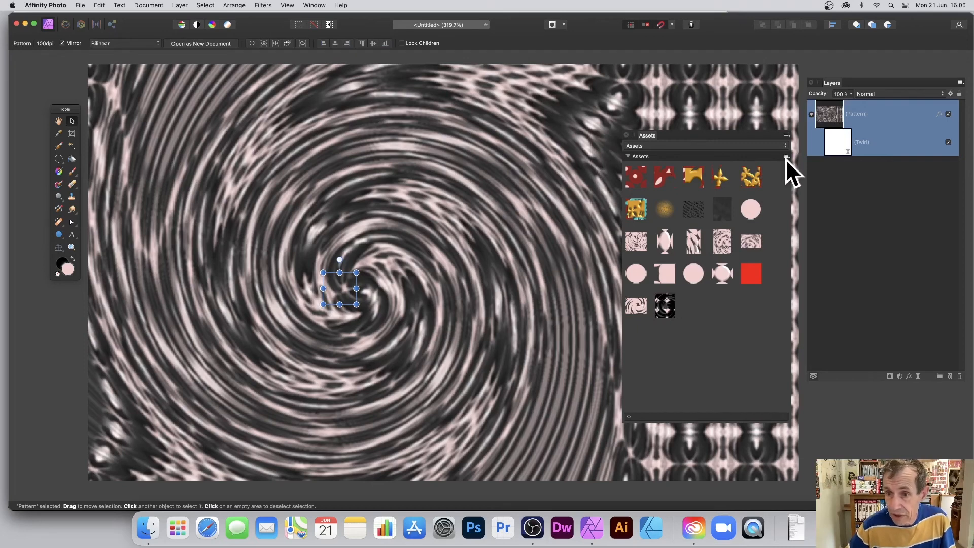
Add the finished shadowed spiral to Assets from selection
left_click(785, 156)
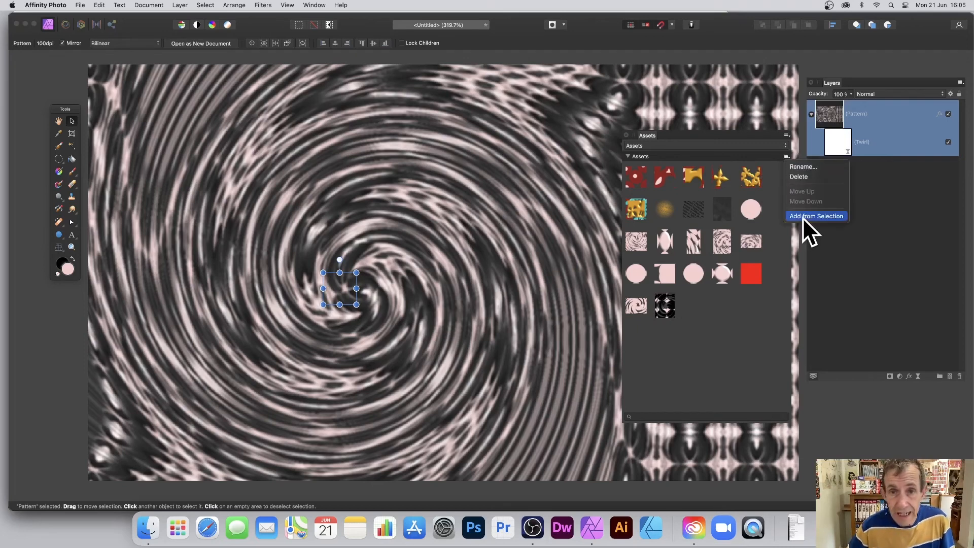
left_click(816, 215)
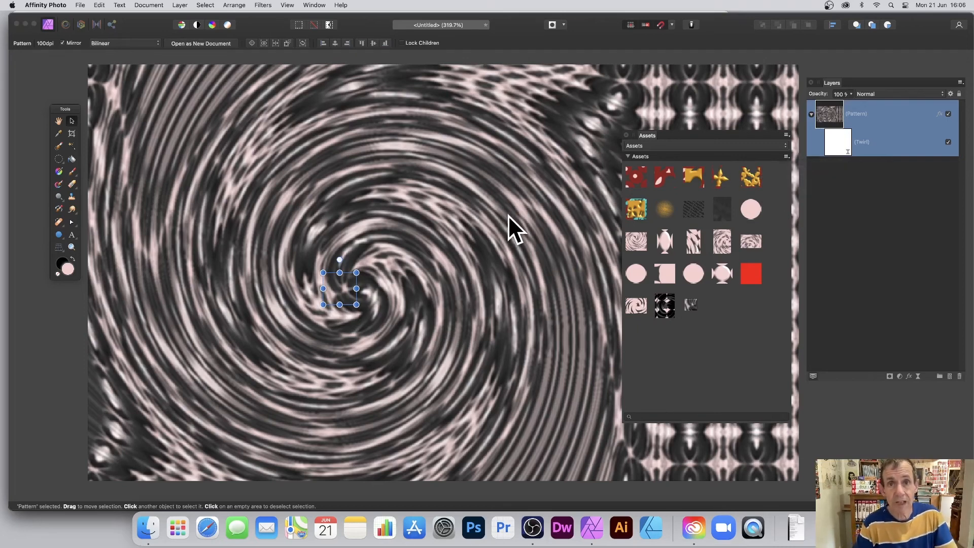